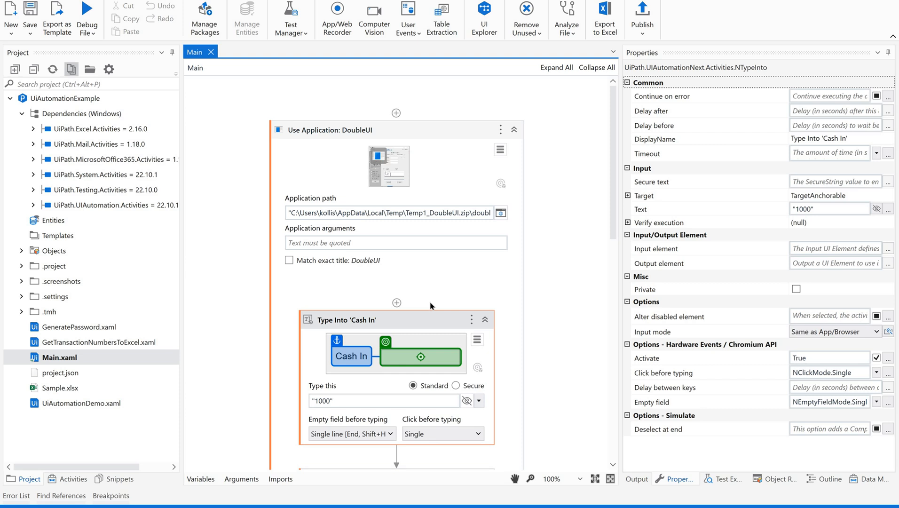
pyautogui.moveTo(330, 310)
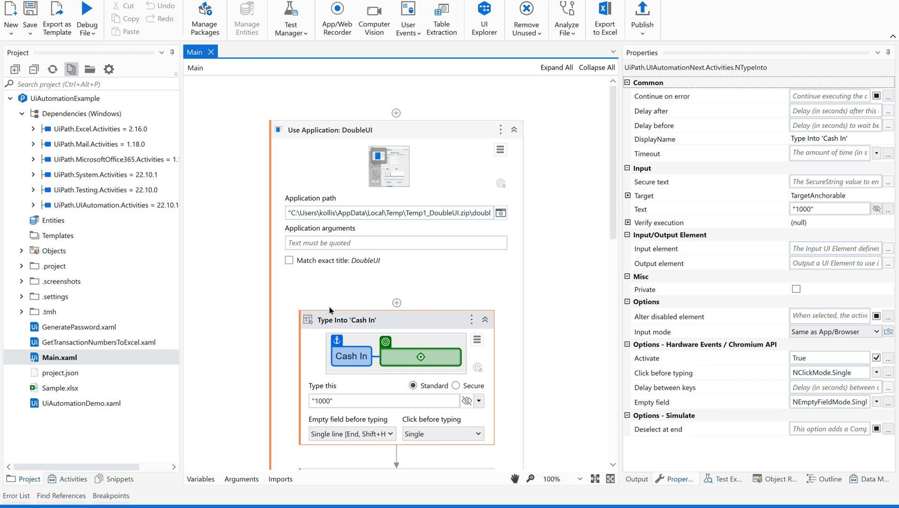
pyautogui.moveTo(275, 324)
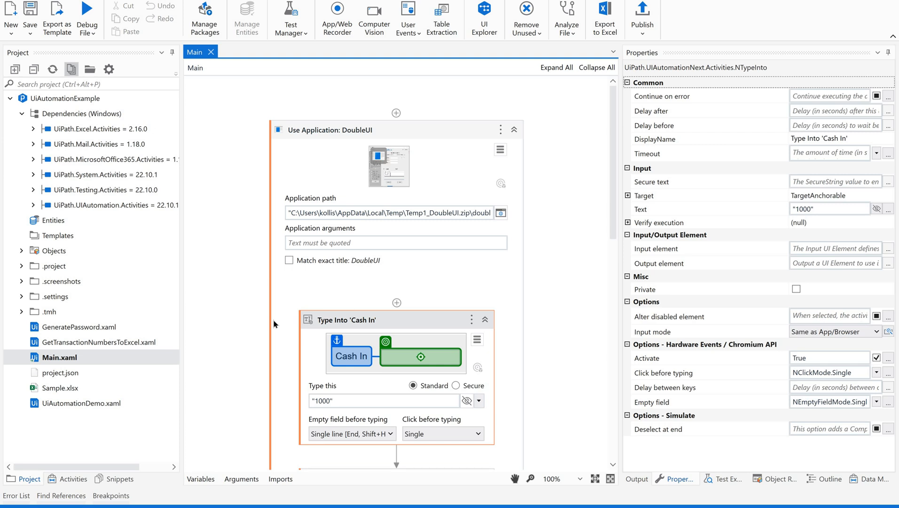
pyautogui.moveTo(153, 324)
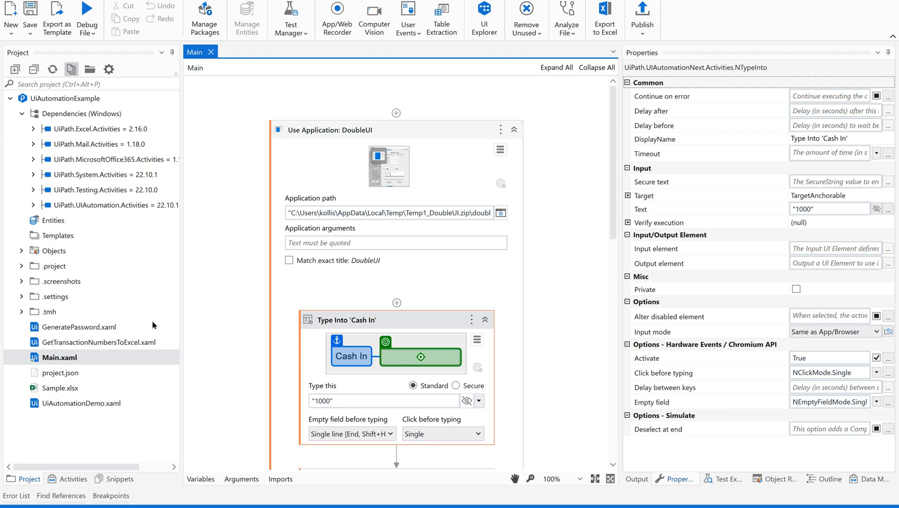
pyautogui.moveTo(215, 392)
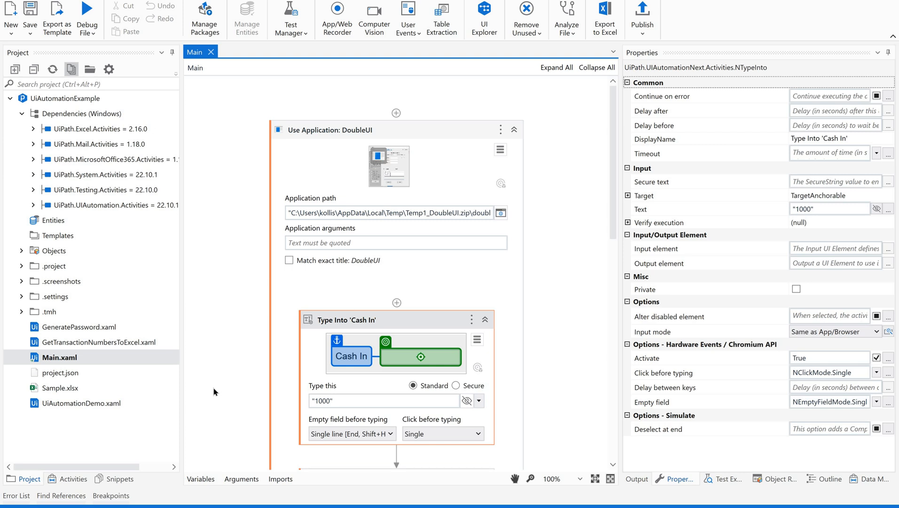
pyautogui.moveTo(318, 316)
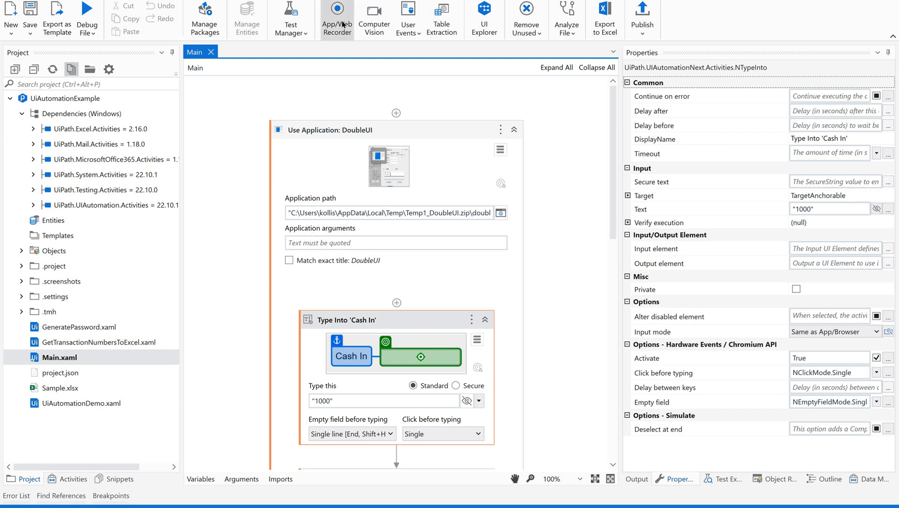
pyautogui.moveTo(337, 17)
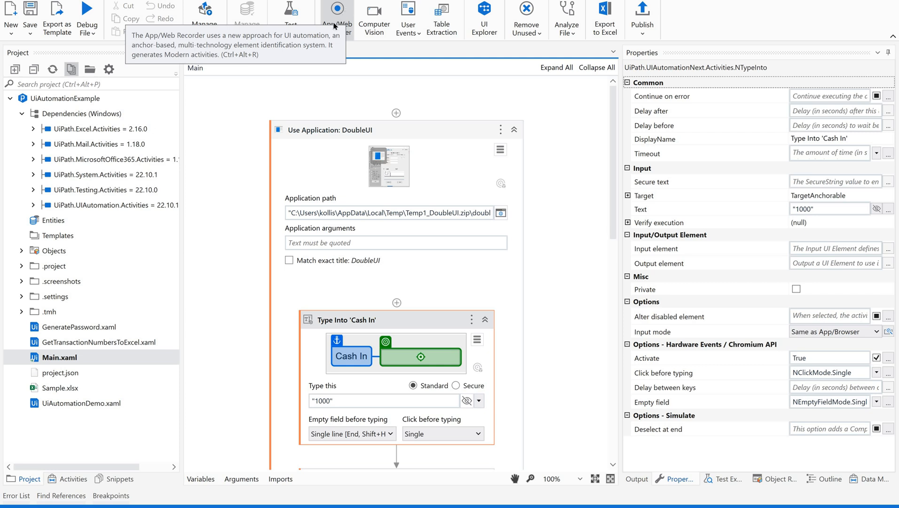
pyautogui.moveTo(347, 19)
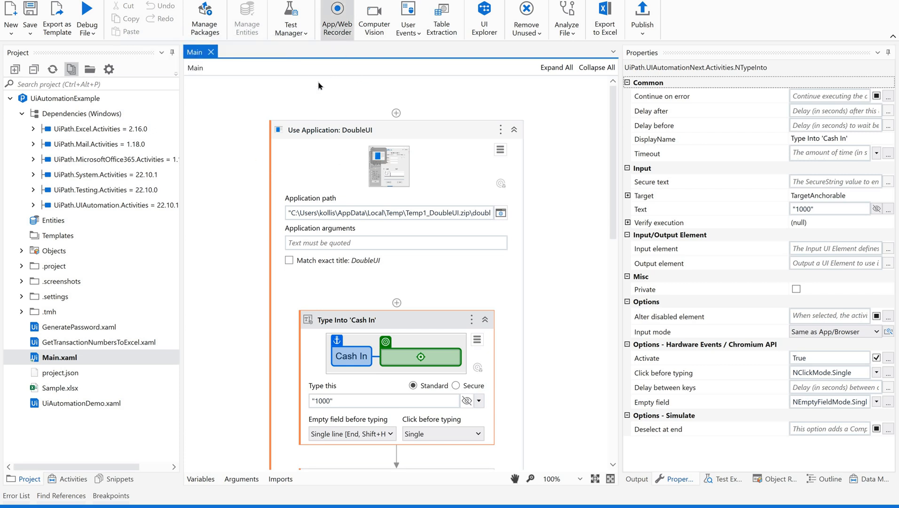
pyautogui.moveTo(386, 207)
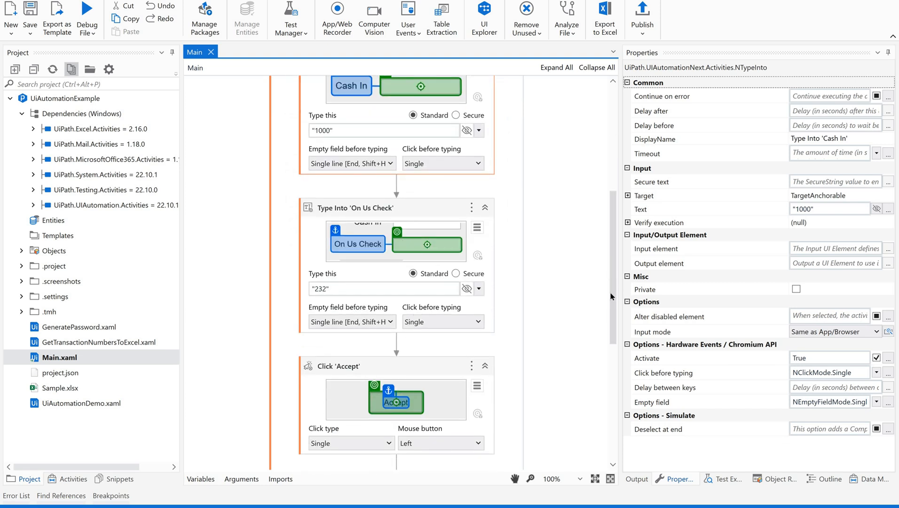
# - Expand the Cash In target's properties and review which targeting methods are enabled
pyautogui.scroll(-3)
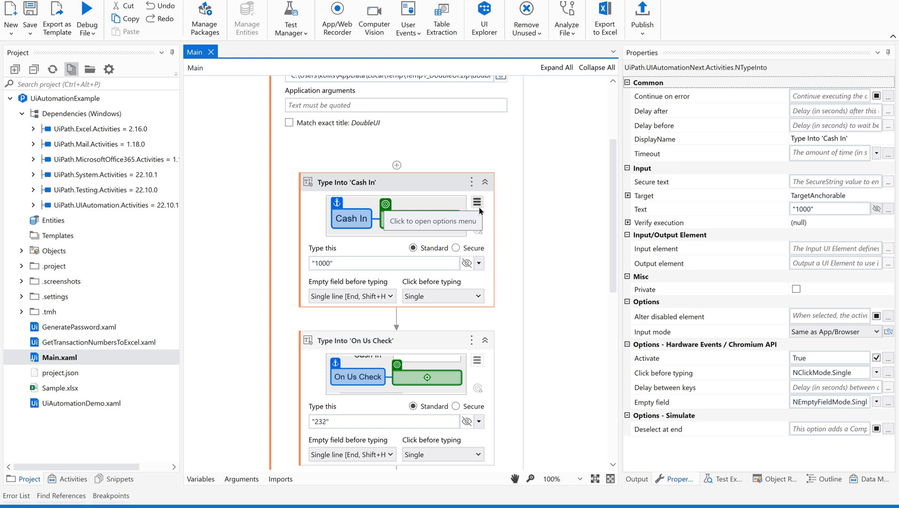
pyautogui.moveTo(434, 185)
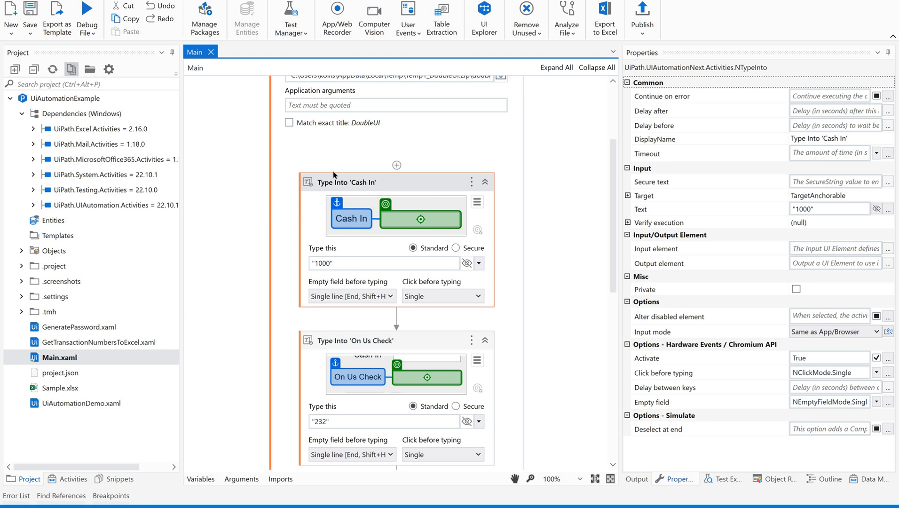
pyautogui.moveTo(567, 204)
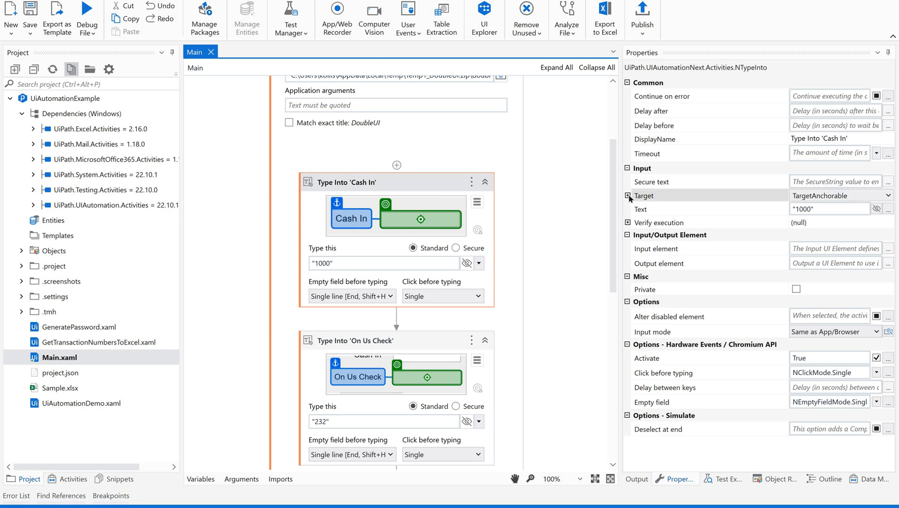
pyautogui.click(627, 194)
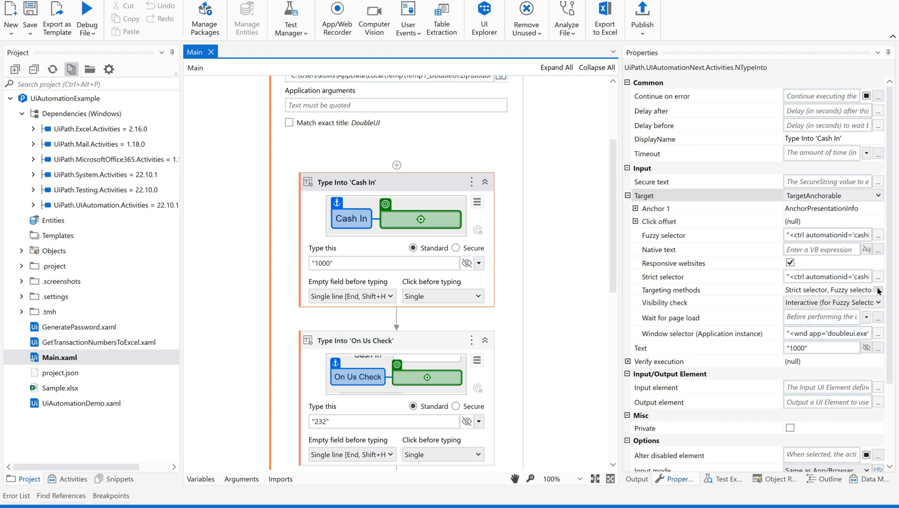
pyautogui.click(877, 290)
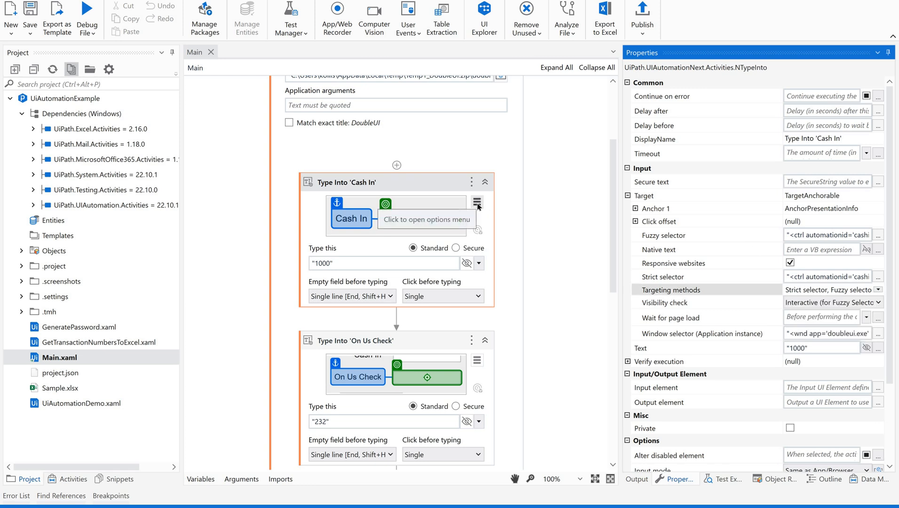
# - Choose Edit target from the Cash In activity's options menu
pyautogui.click(477, 201)
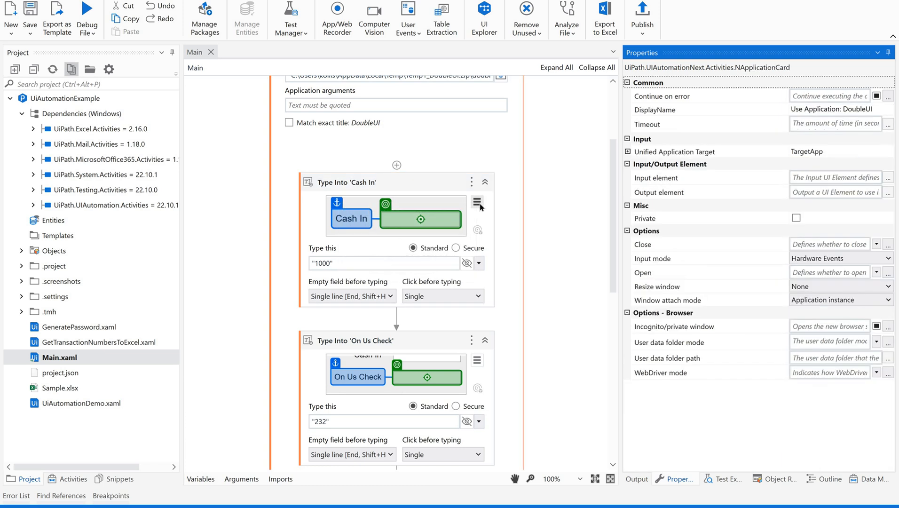
pyautogui.click(477, 203)
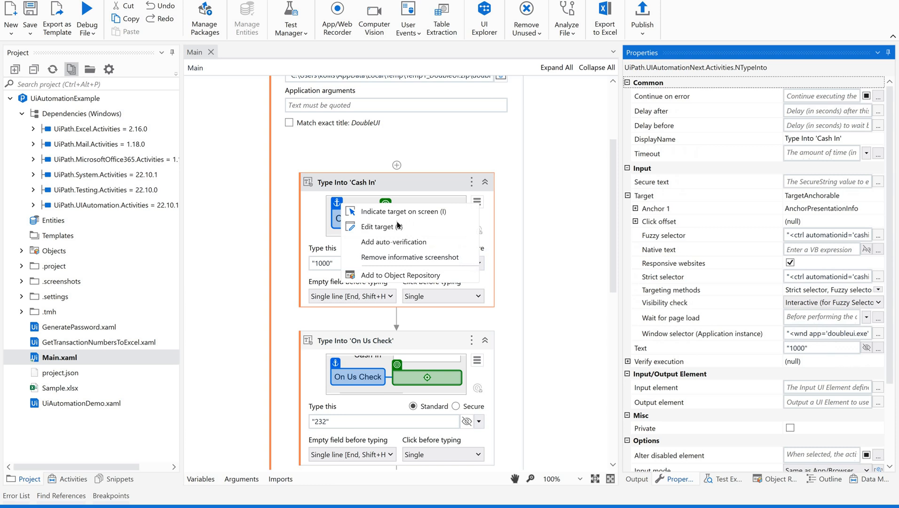
pyautogui.click(401, 211)
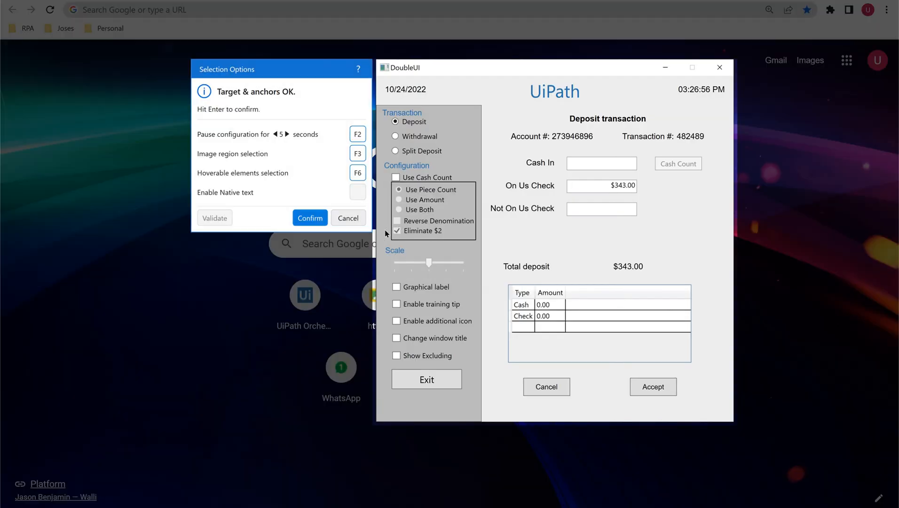
# - Expand the Target details to list its strict, fuzzy and image selectors (automationid 'cashintb')
pyautogui.click(601, 163)
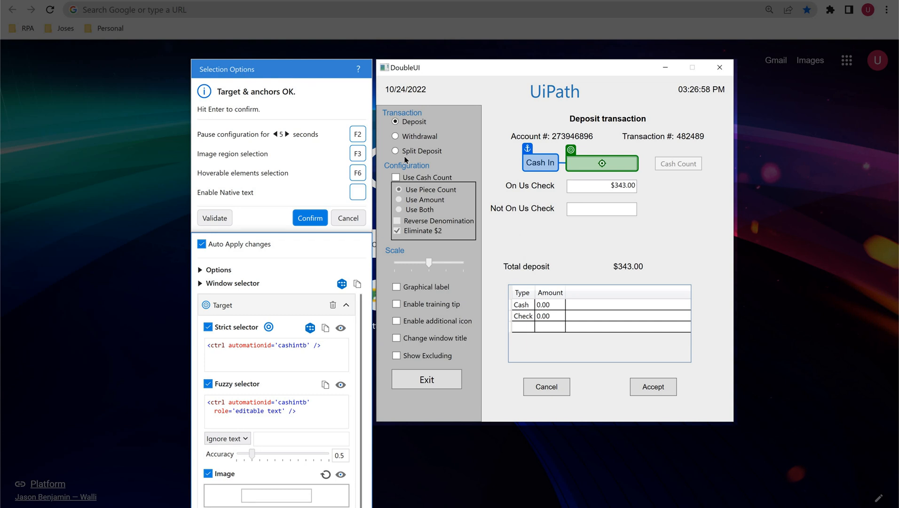
pyautogui.moveTo(567, 166)
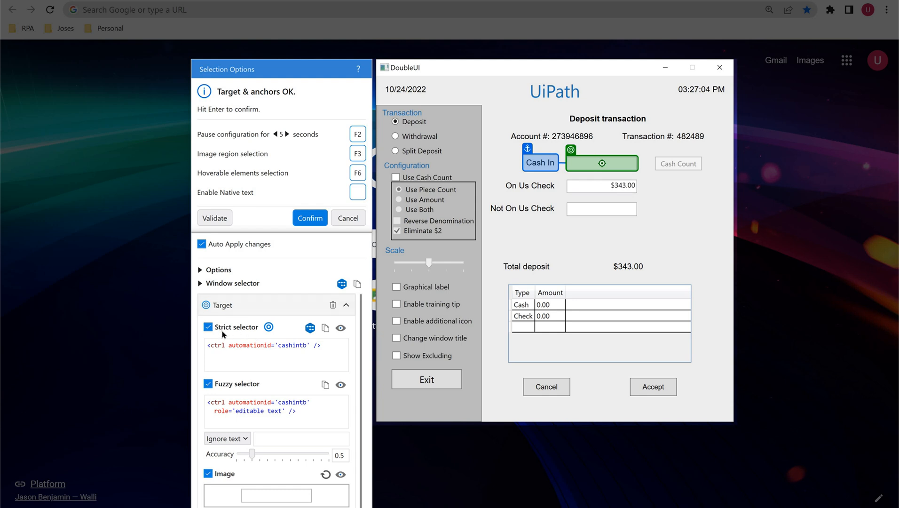
pyautogui.moveTo(213, 399)
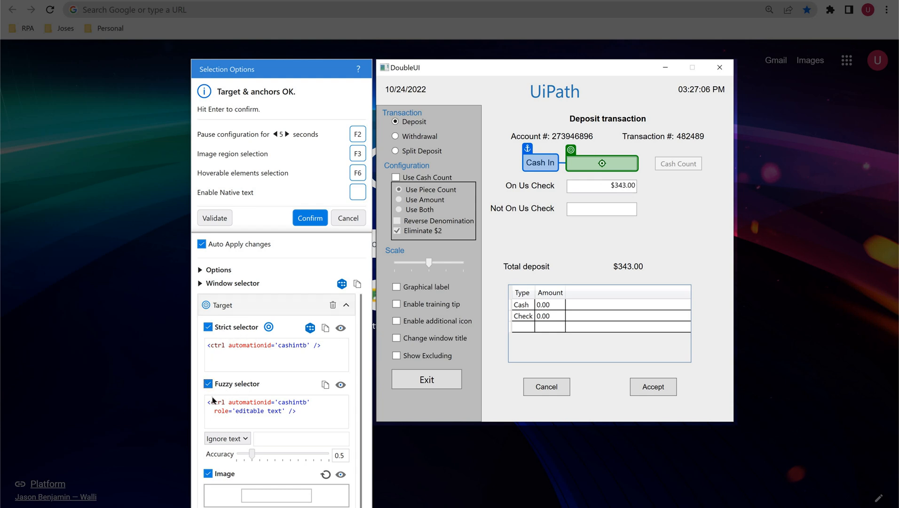
pyautogui.moveTo(232, 453)
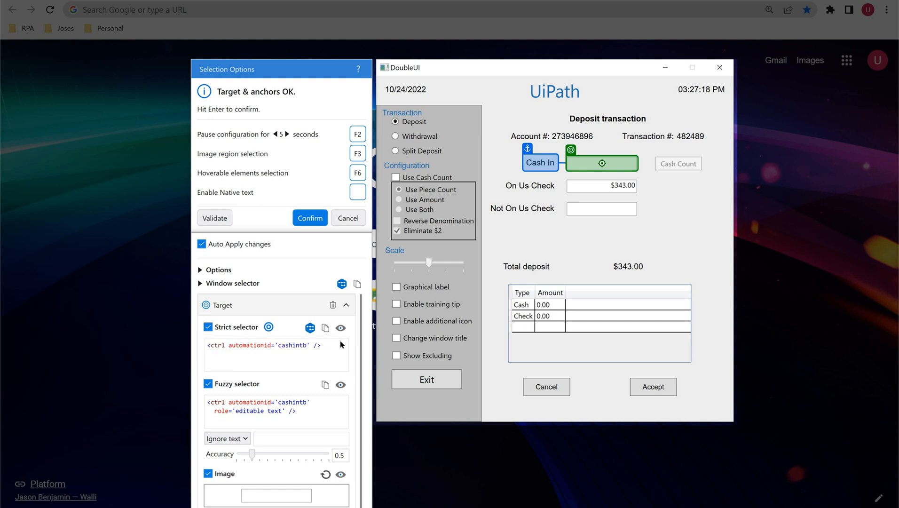
pyautogui.moveTo(341, 327)
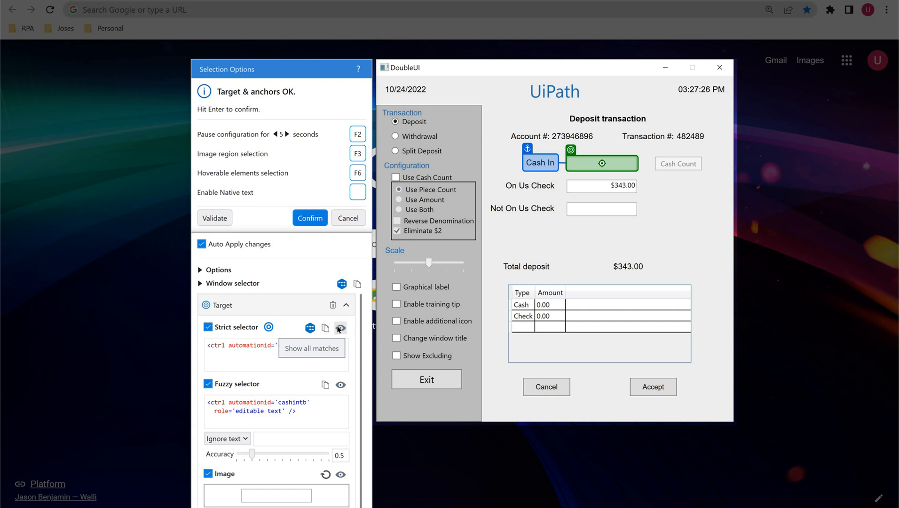
pyautogui.moveTo(340, 329)
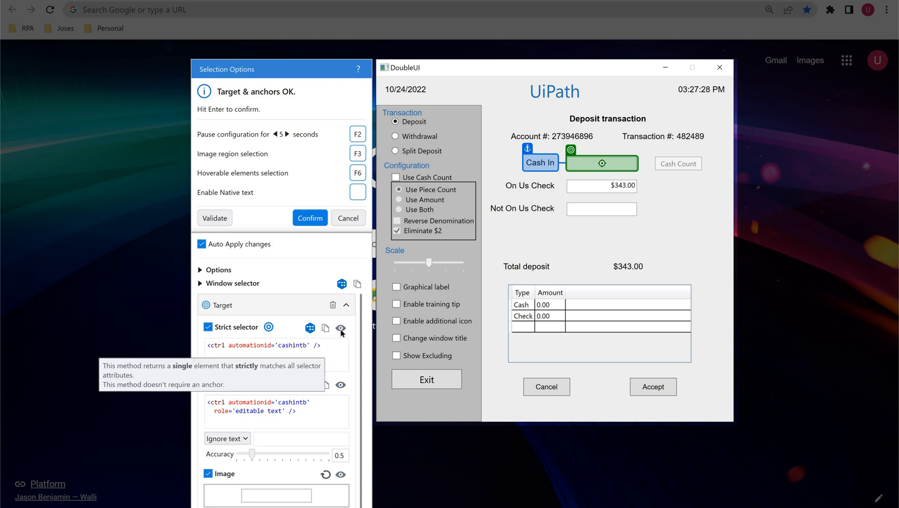
# - Show all DoubleUI elements matched by the strict selector
pyautogui.click(341, 327)
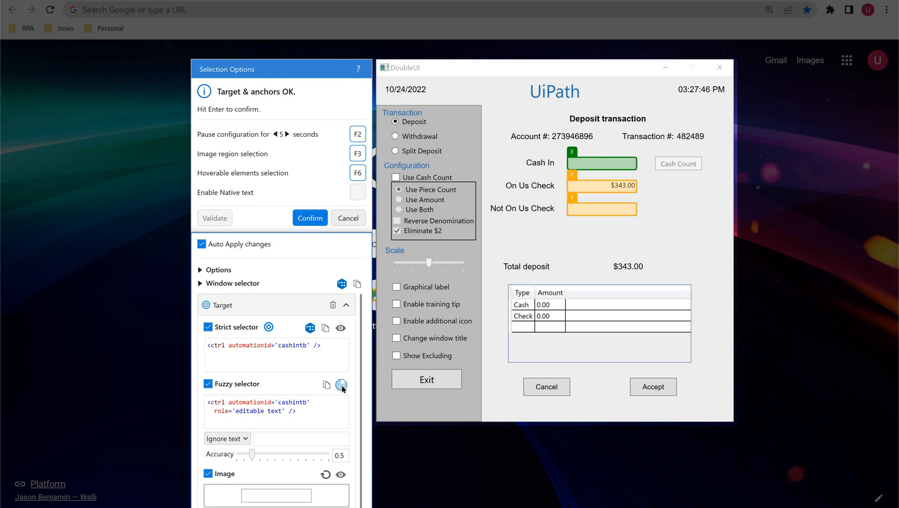
pyautogui.moveTo(581, 238)
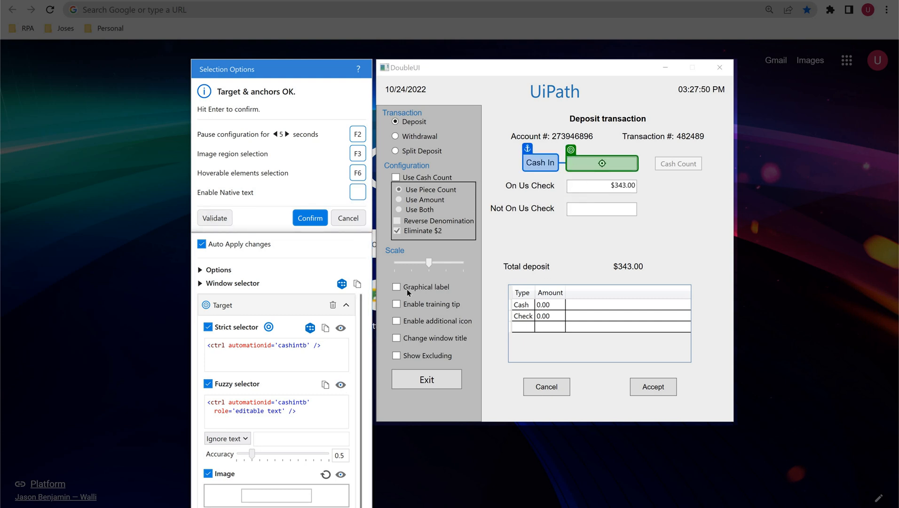
pyautogui.moveTo(340, 477)
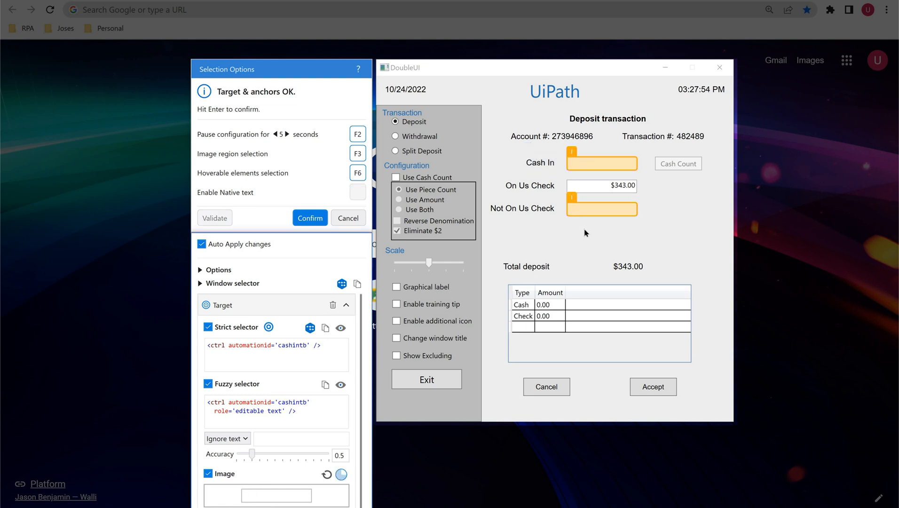
pyautogui.moveTo(360, 406)
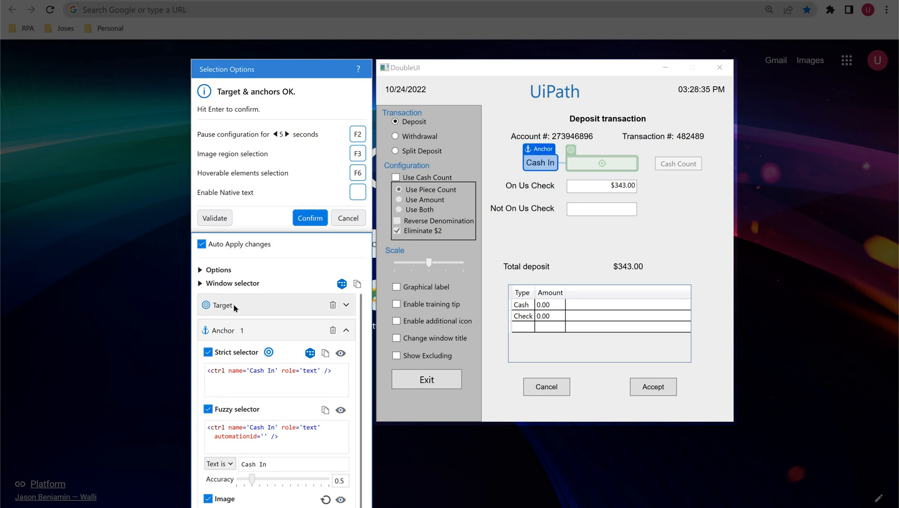
# - Re-expand the Target header to show the Cash In selectors again
pyautogui.click(601, 162)
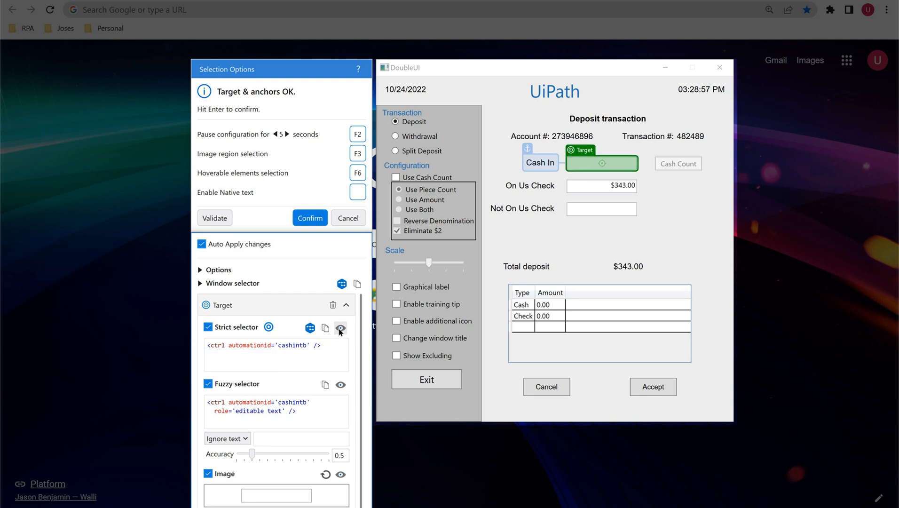
pyautogui.moveTo(341, 329)
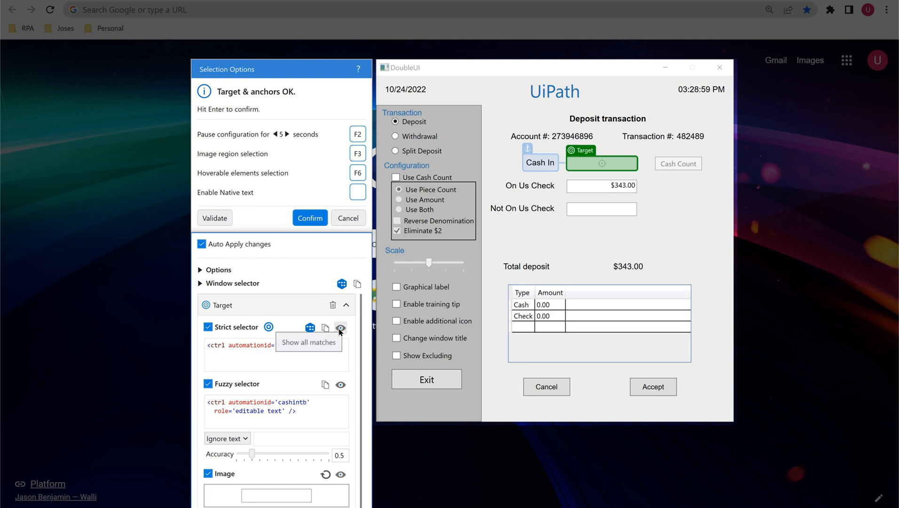